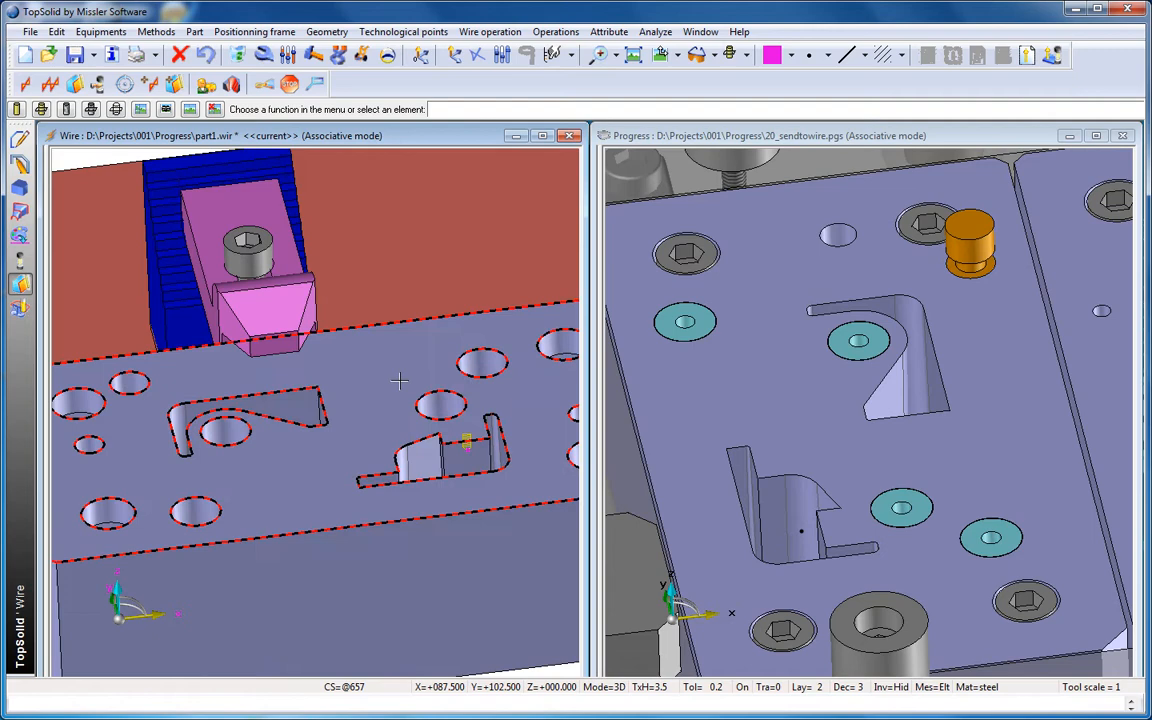
Analyze the part's wire forms and start machining a detected form.
click(232, 84)
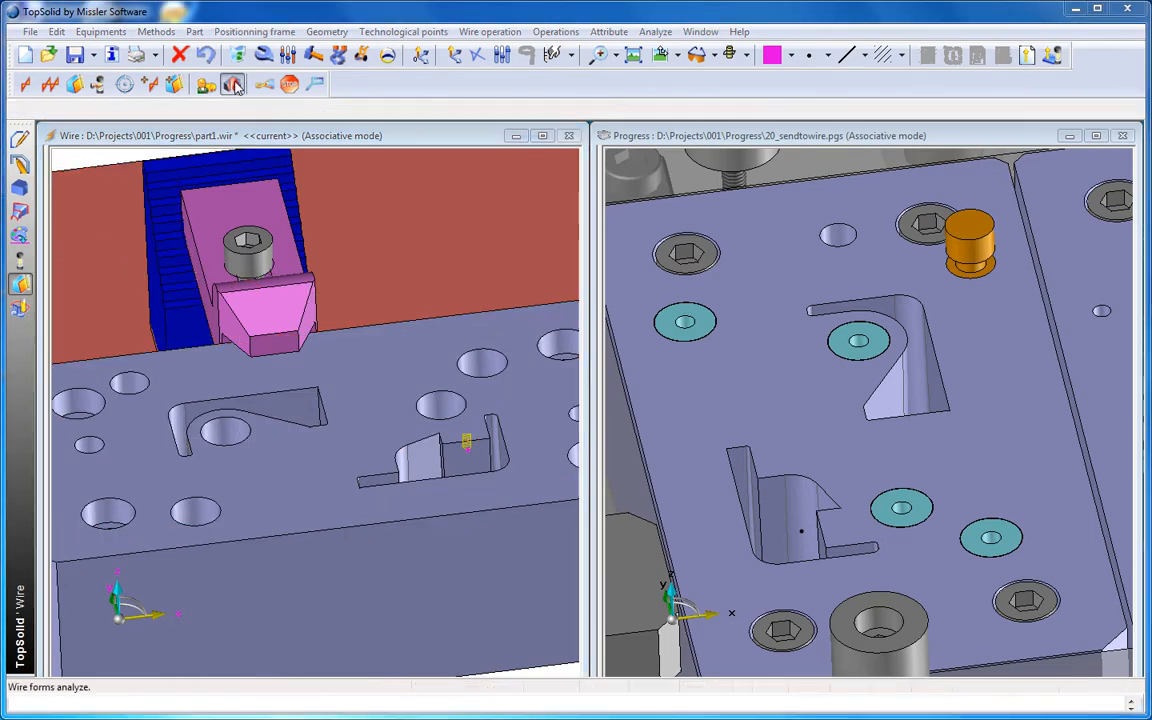
click(232, 84)
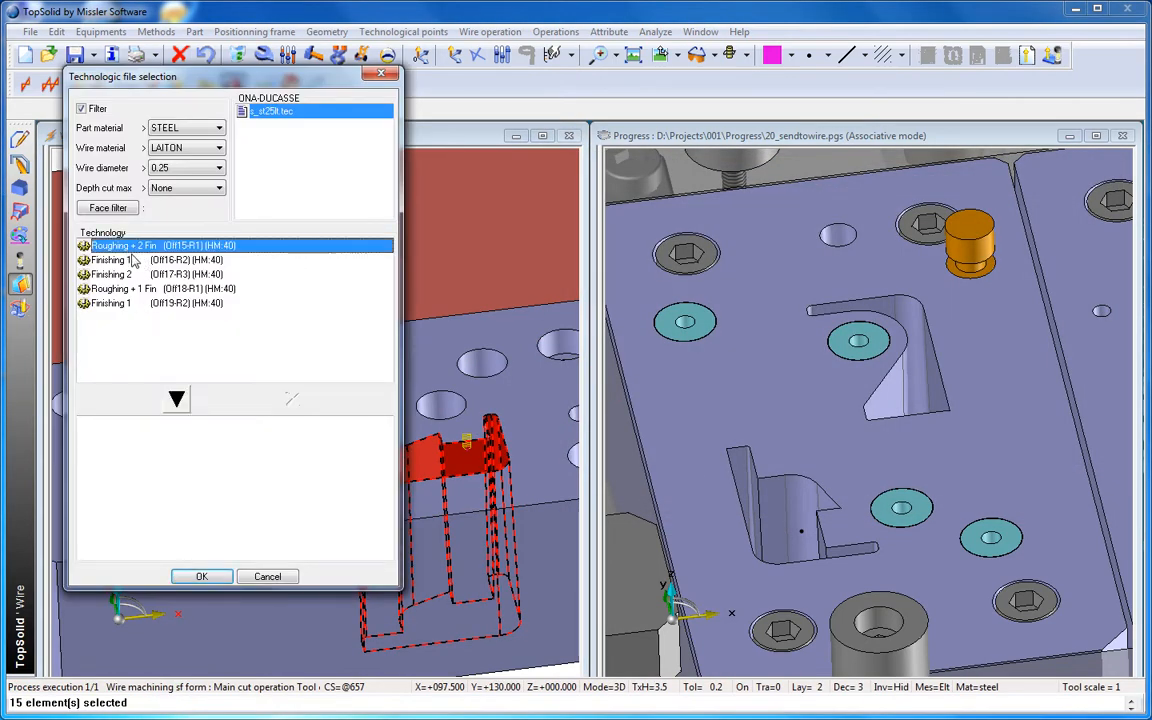
Confirm the Roughing + 2 Fin technology to cut the punch opening, then return to the Progress die document.
click(200, 576)
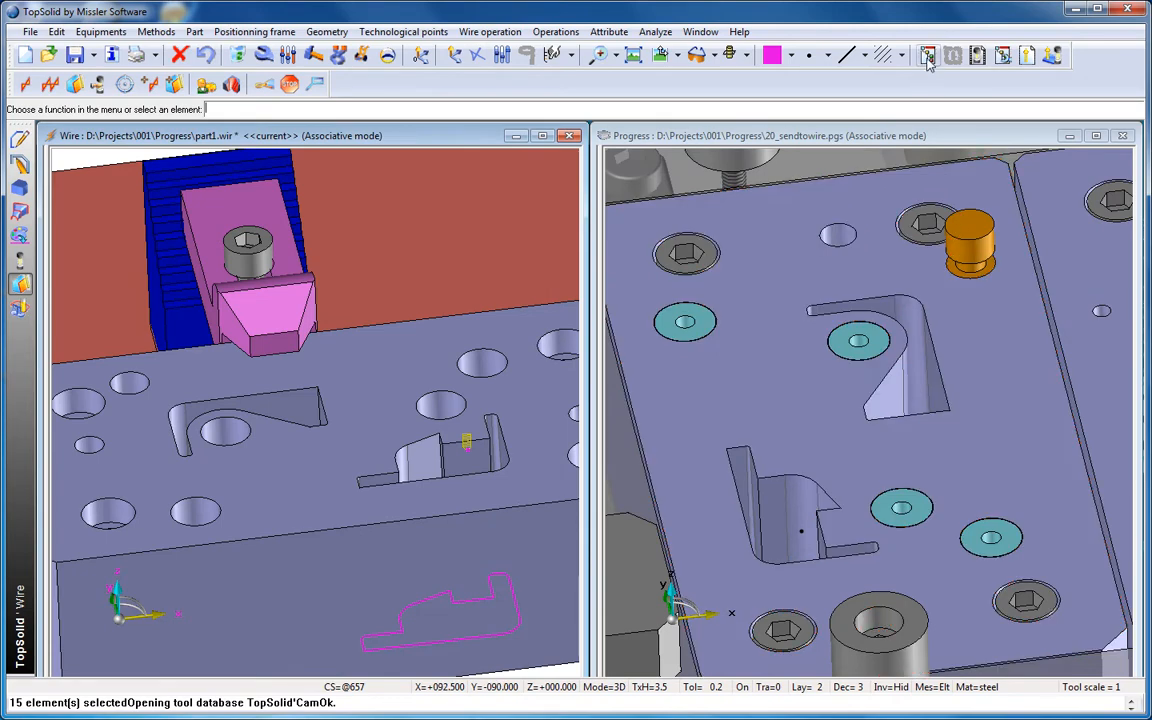
click(928, 56)
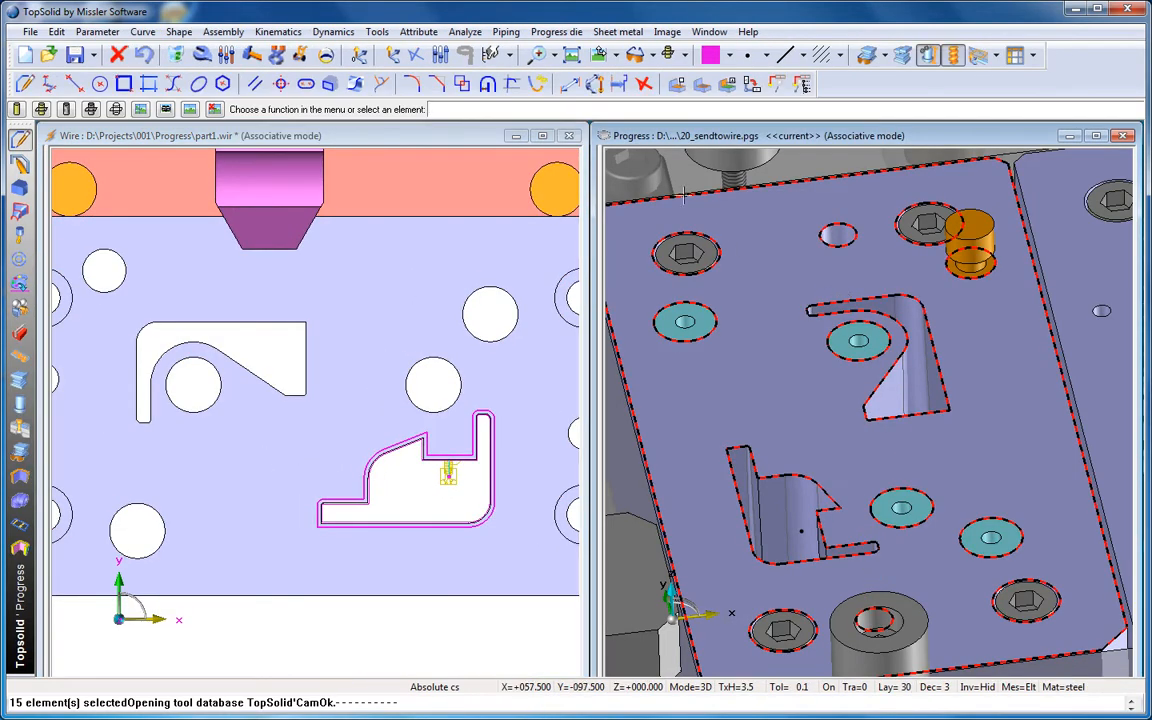
Define the die punch's machining properties from the Progress die commands and confirm them.
click(556, 32)
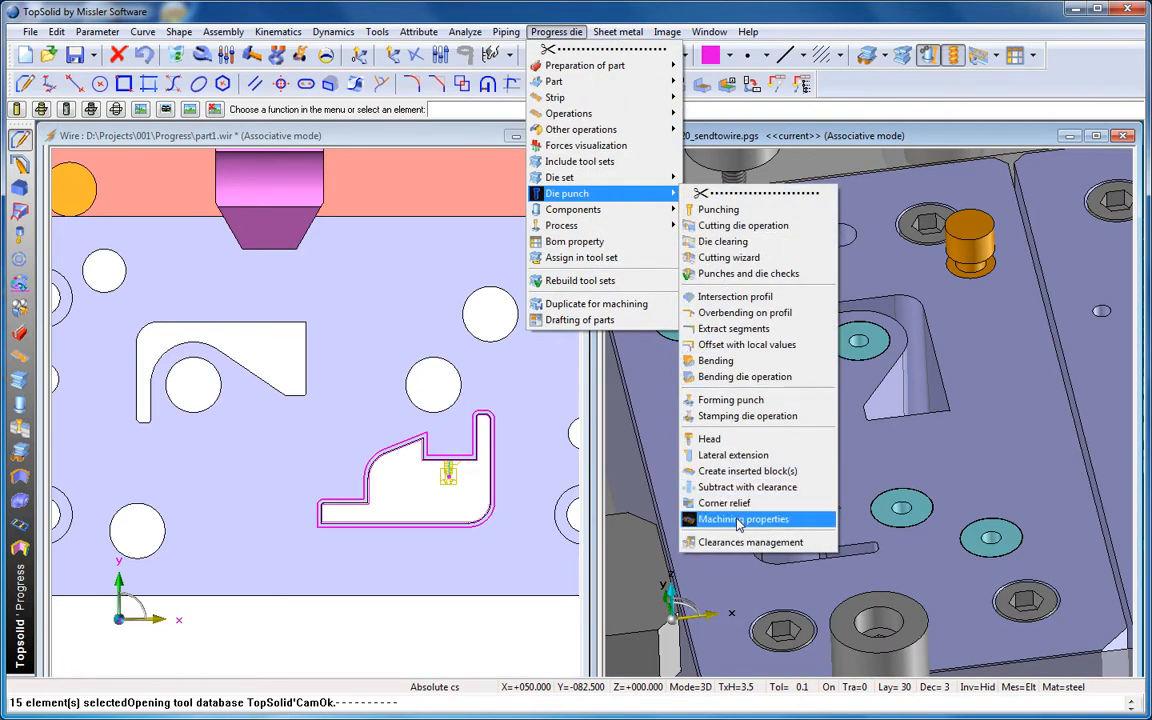
click(742, 520)
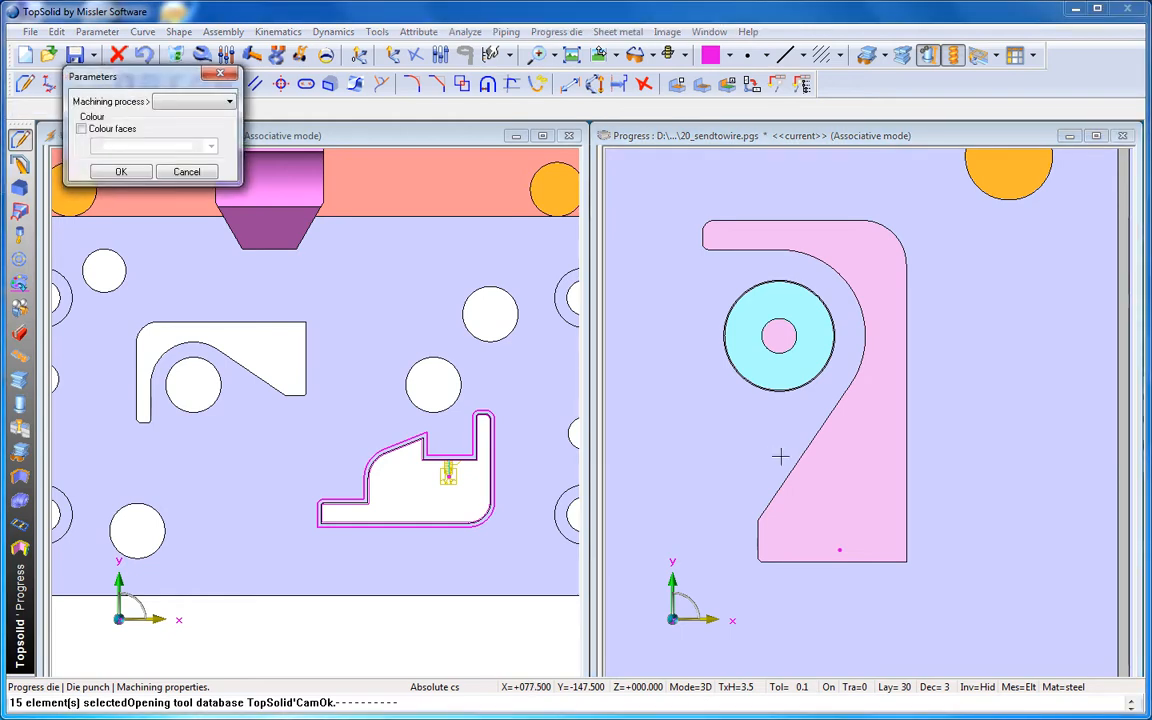
click(120, 172)
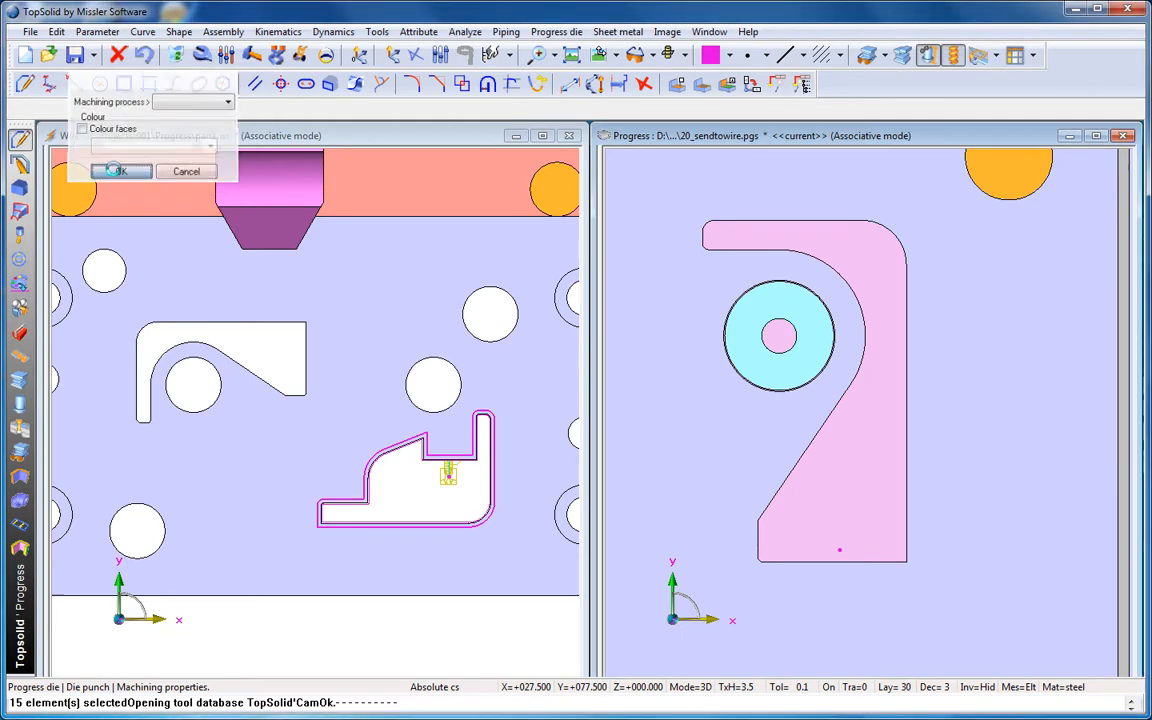
click(118, 172)
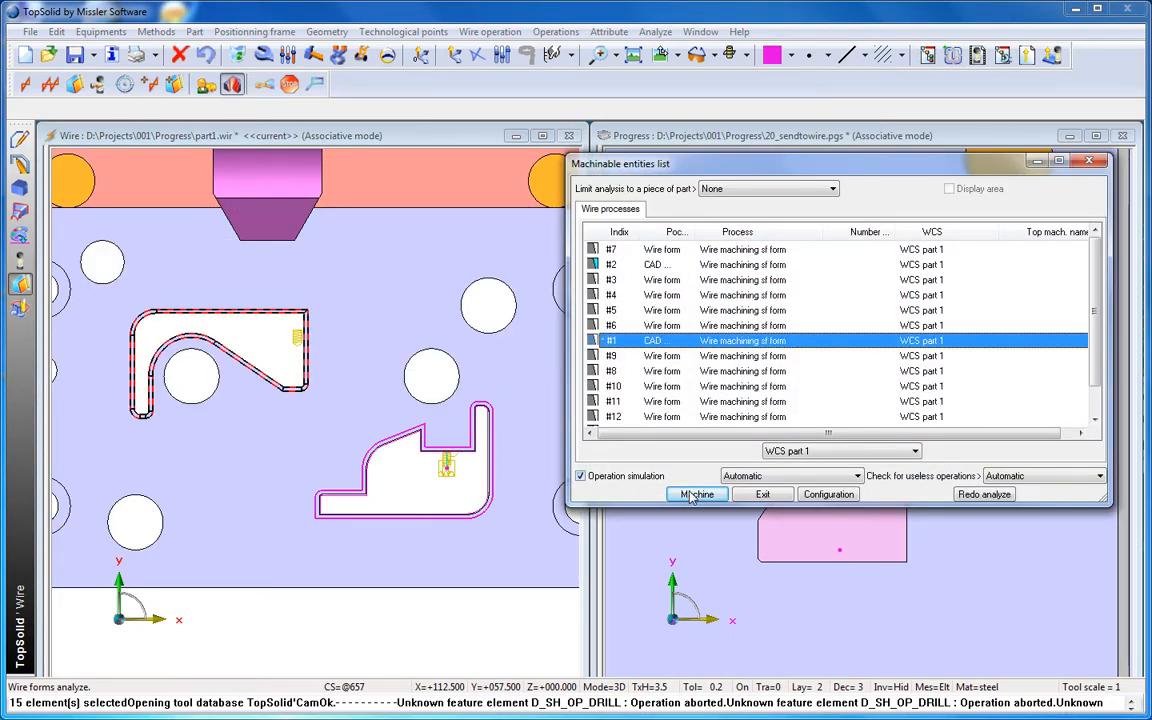
Machine the listed wire forms with the Roughing + 2 Fin technology around the second opening.
click(696, 494)
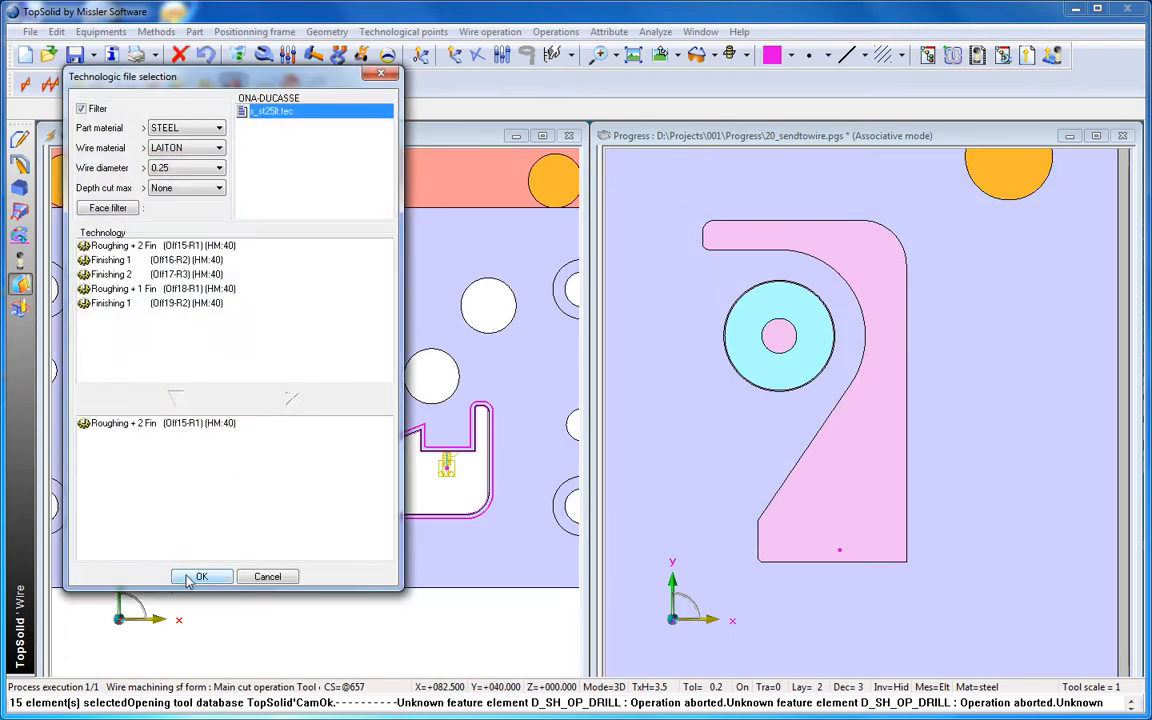
click(200, 576)
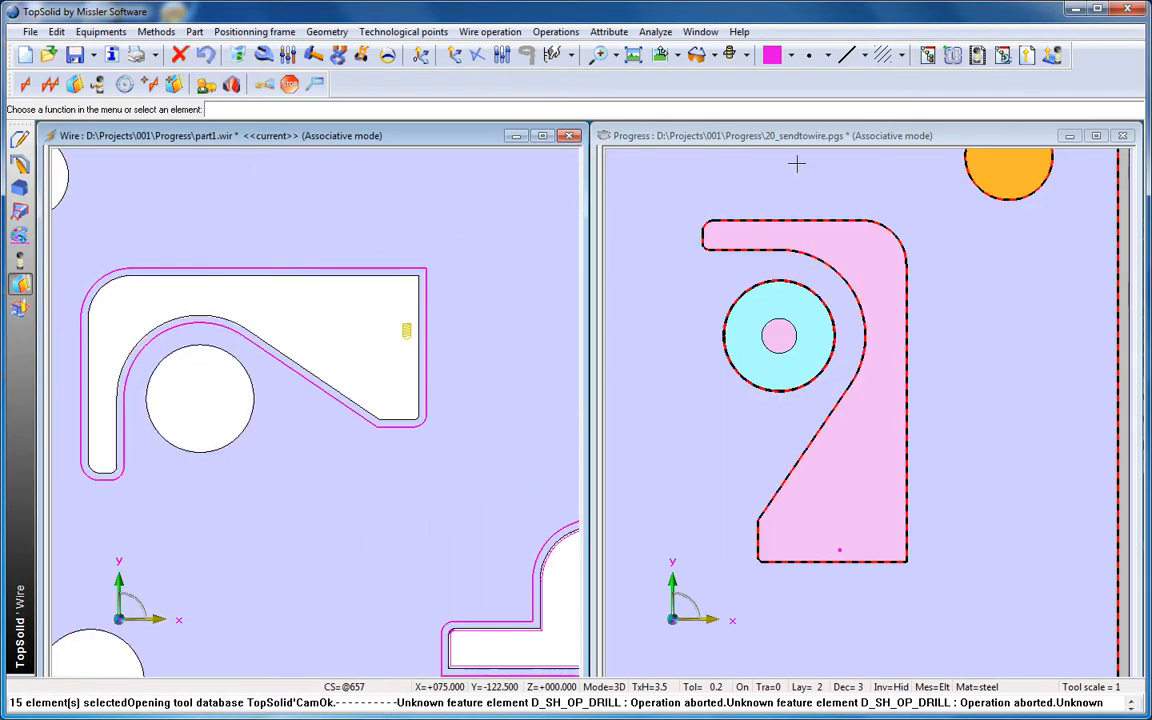
Re-execute the wire machining operations, confirming the Roughing + 2 Fin technology.
click(928, 56)
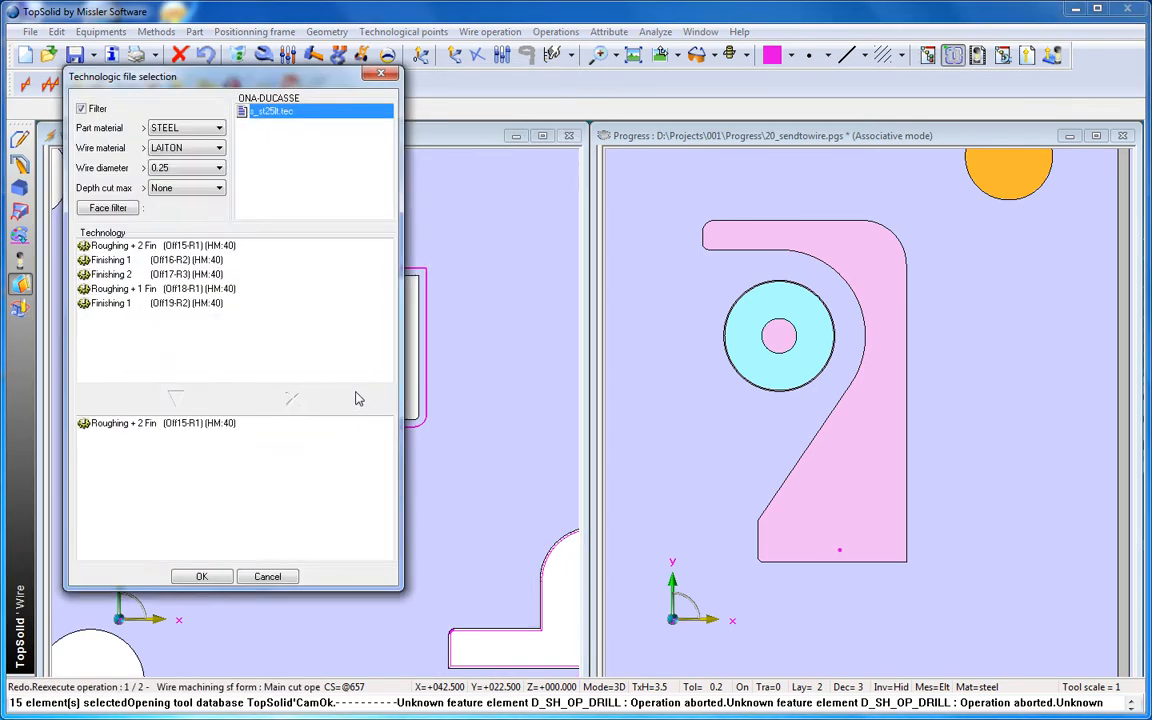
click(200, 576)
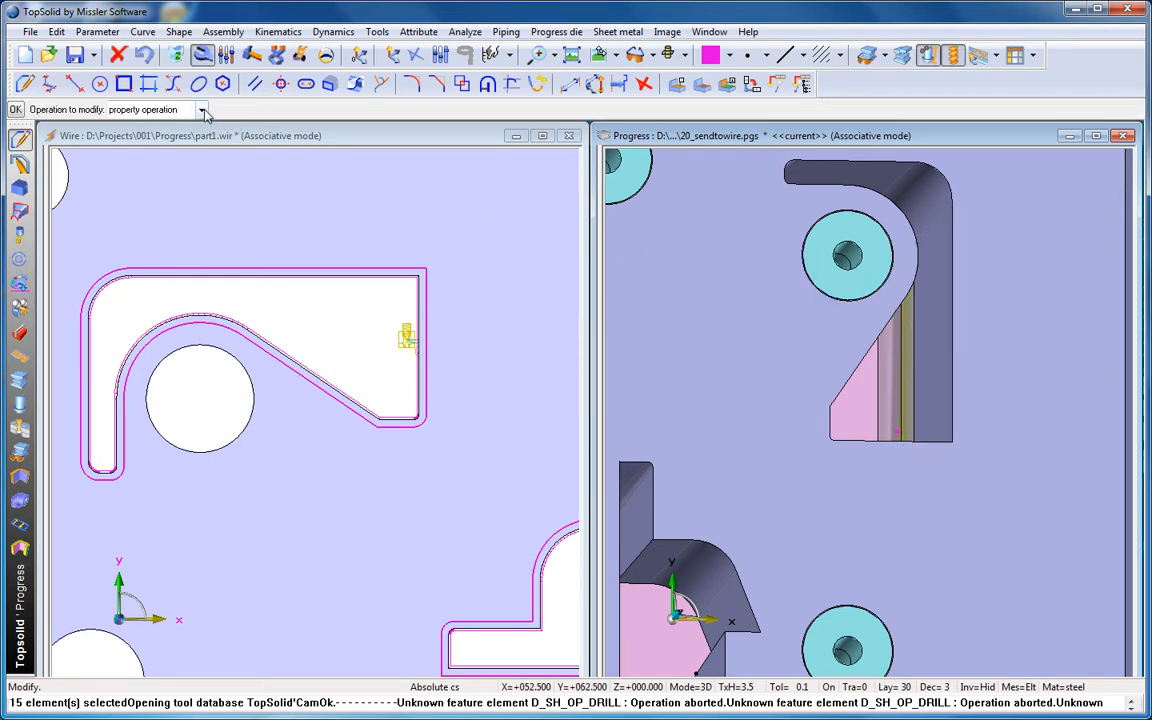
Modify the punch cutting-die operation to use an angled draft.
click(202, 110)
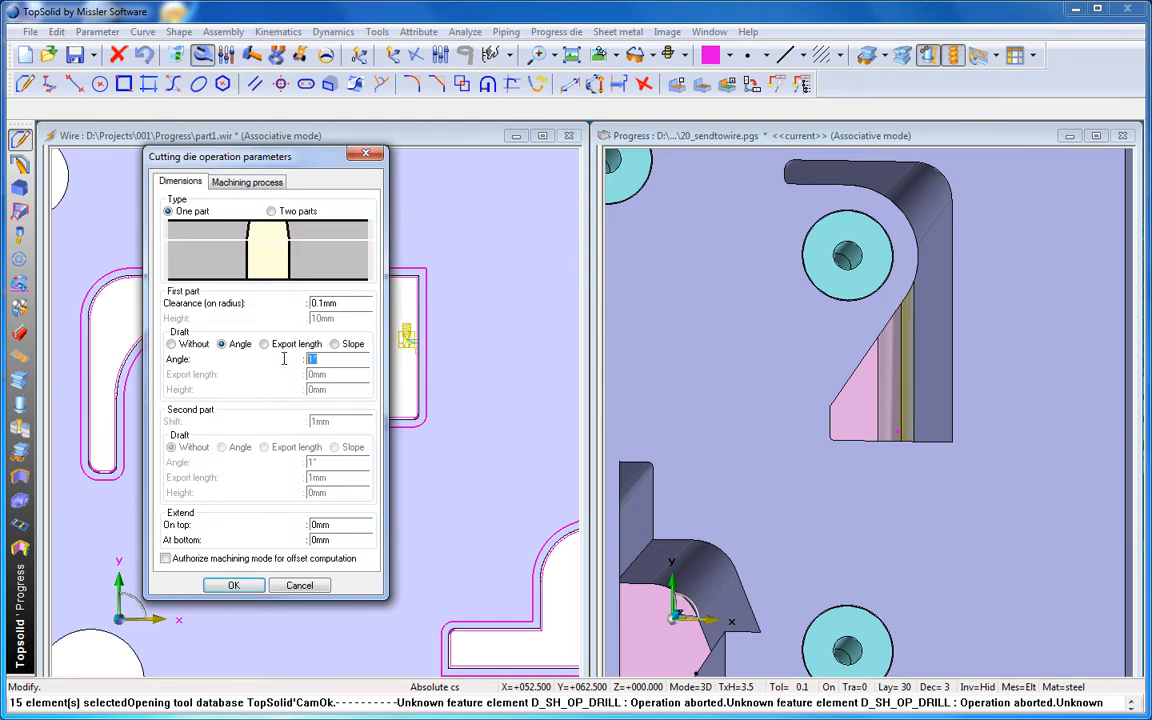
click(232, 584)
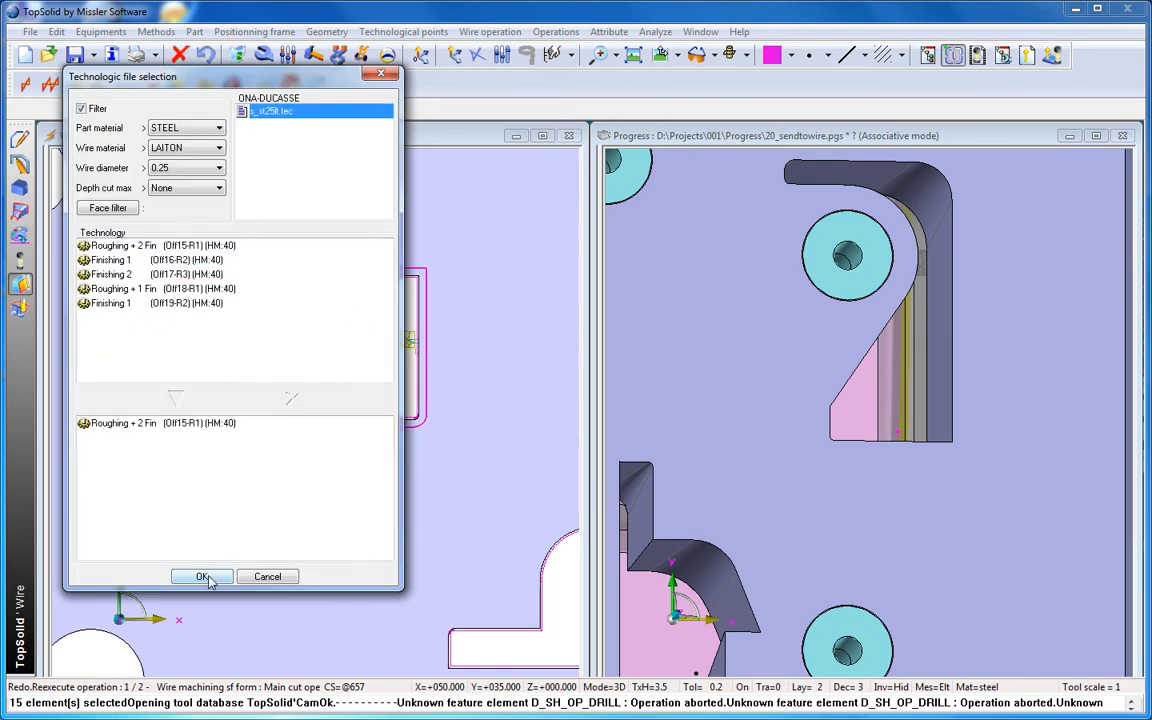
Confirm the Roughing + 2 Fin technology so the tool path regenerates for the angled draft.
click(202, 576)
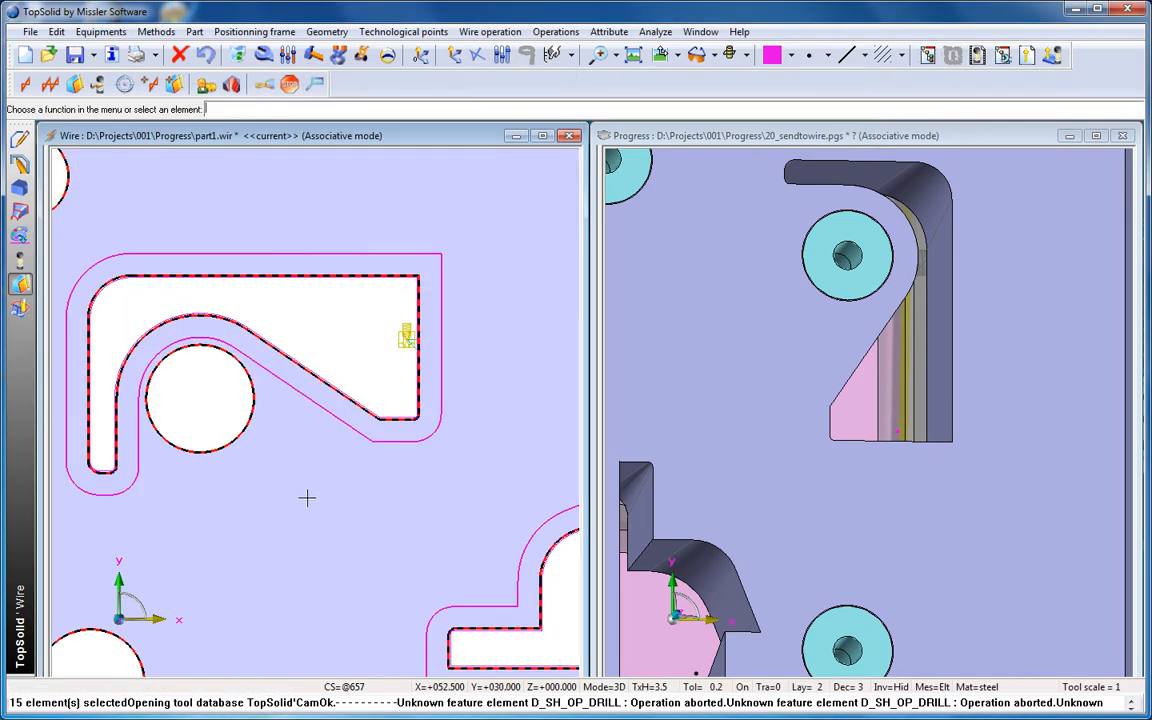